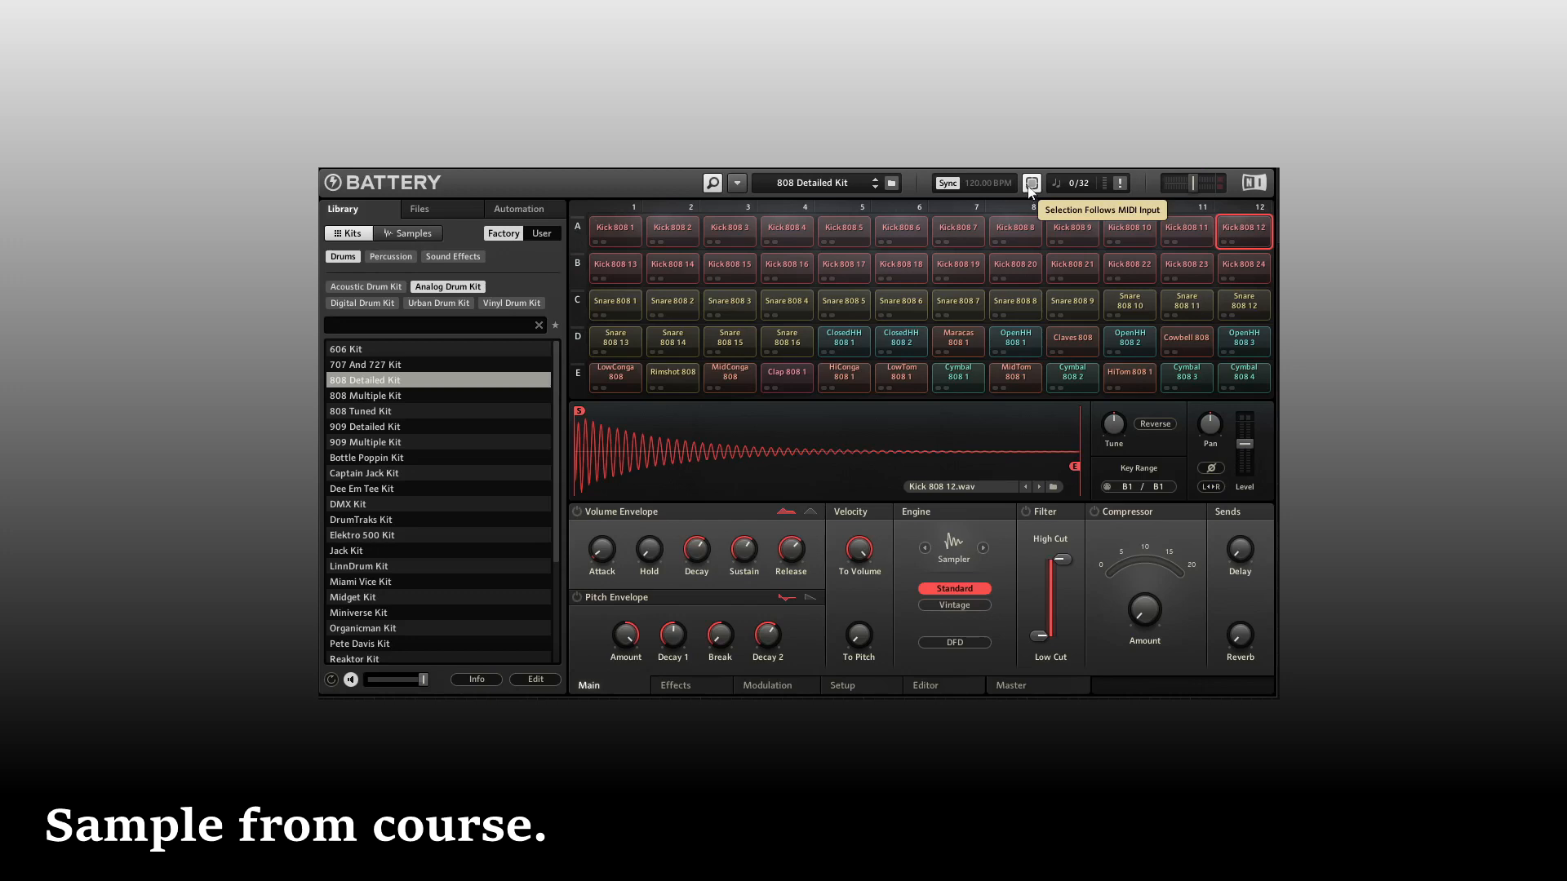
mouse_move(994, 398)
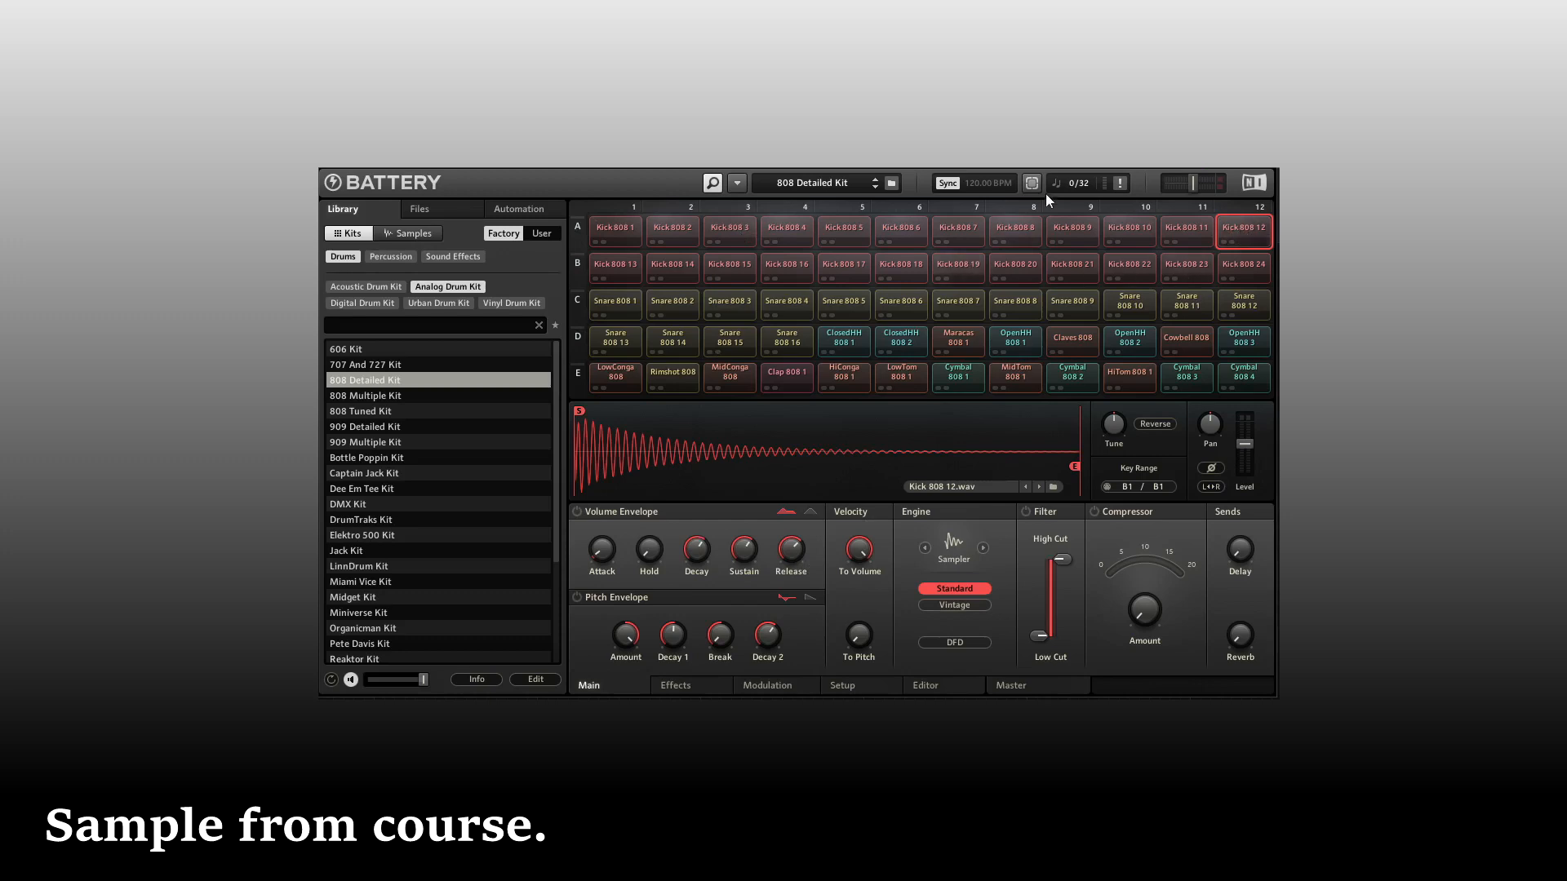
Audition the Kick 808 10, 1 and 5 cells, then show the LowConga 808 cell's sample.
click(1128, 229)
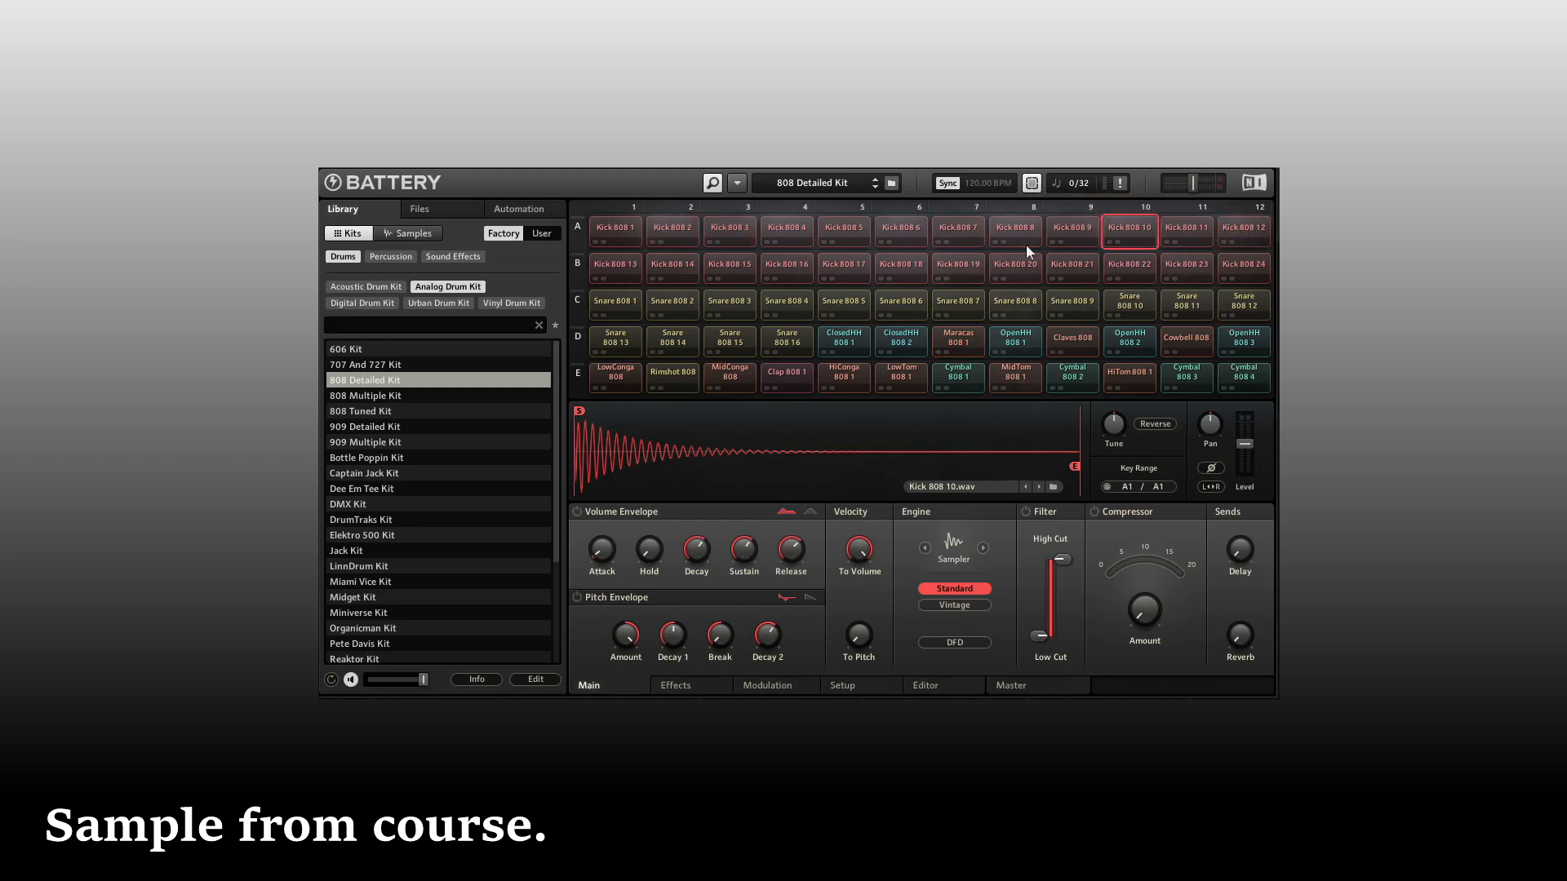
click(615, 229)
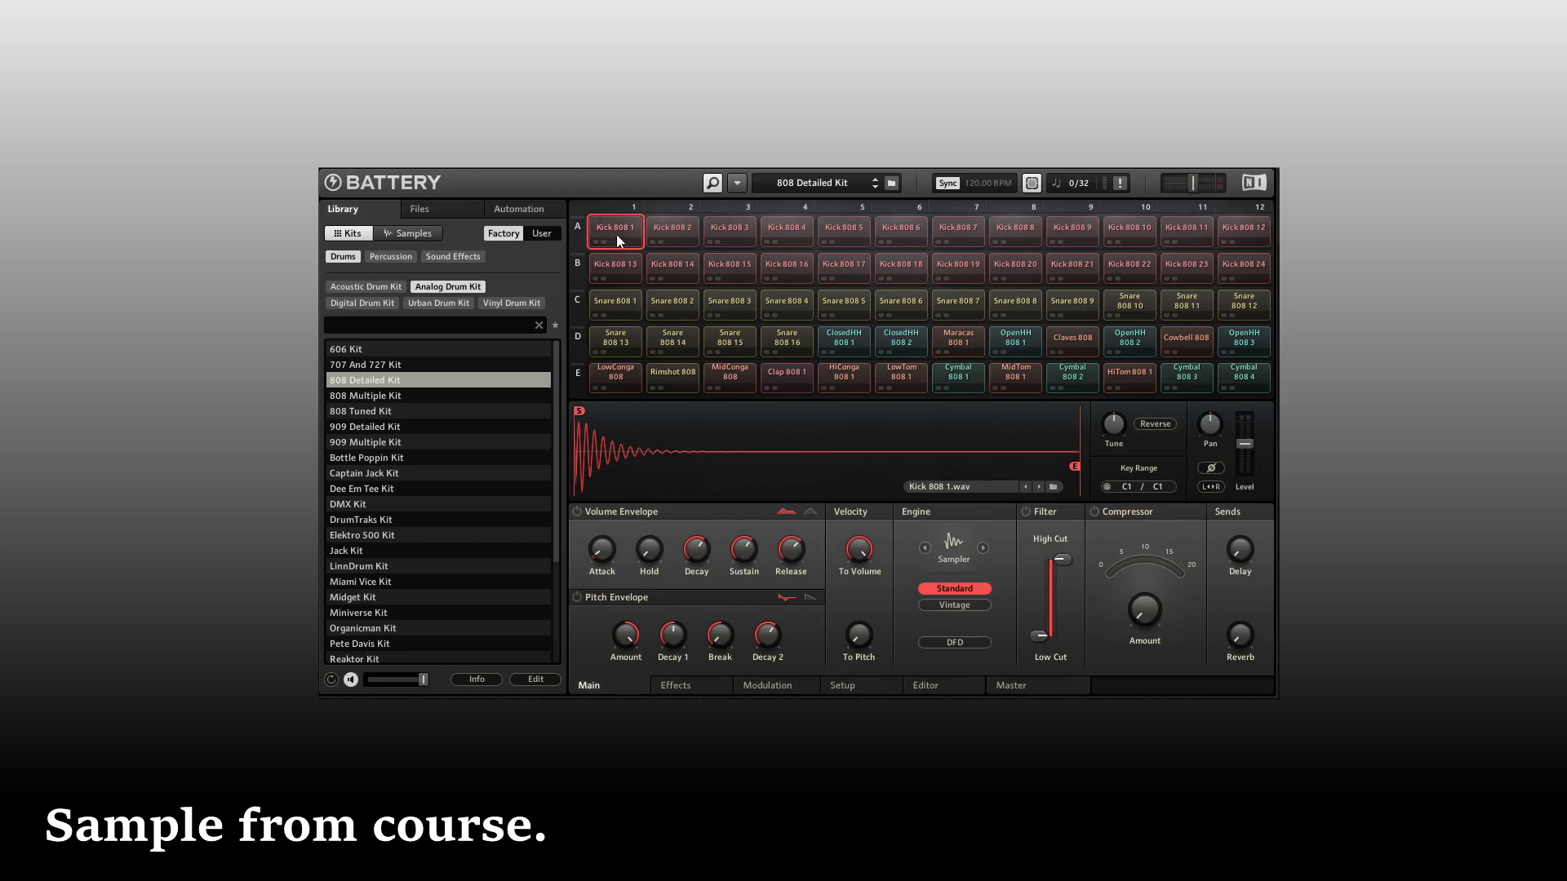
mouse_move(950, 532)
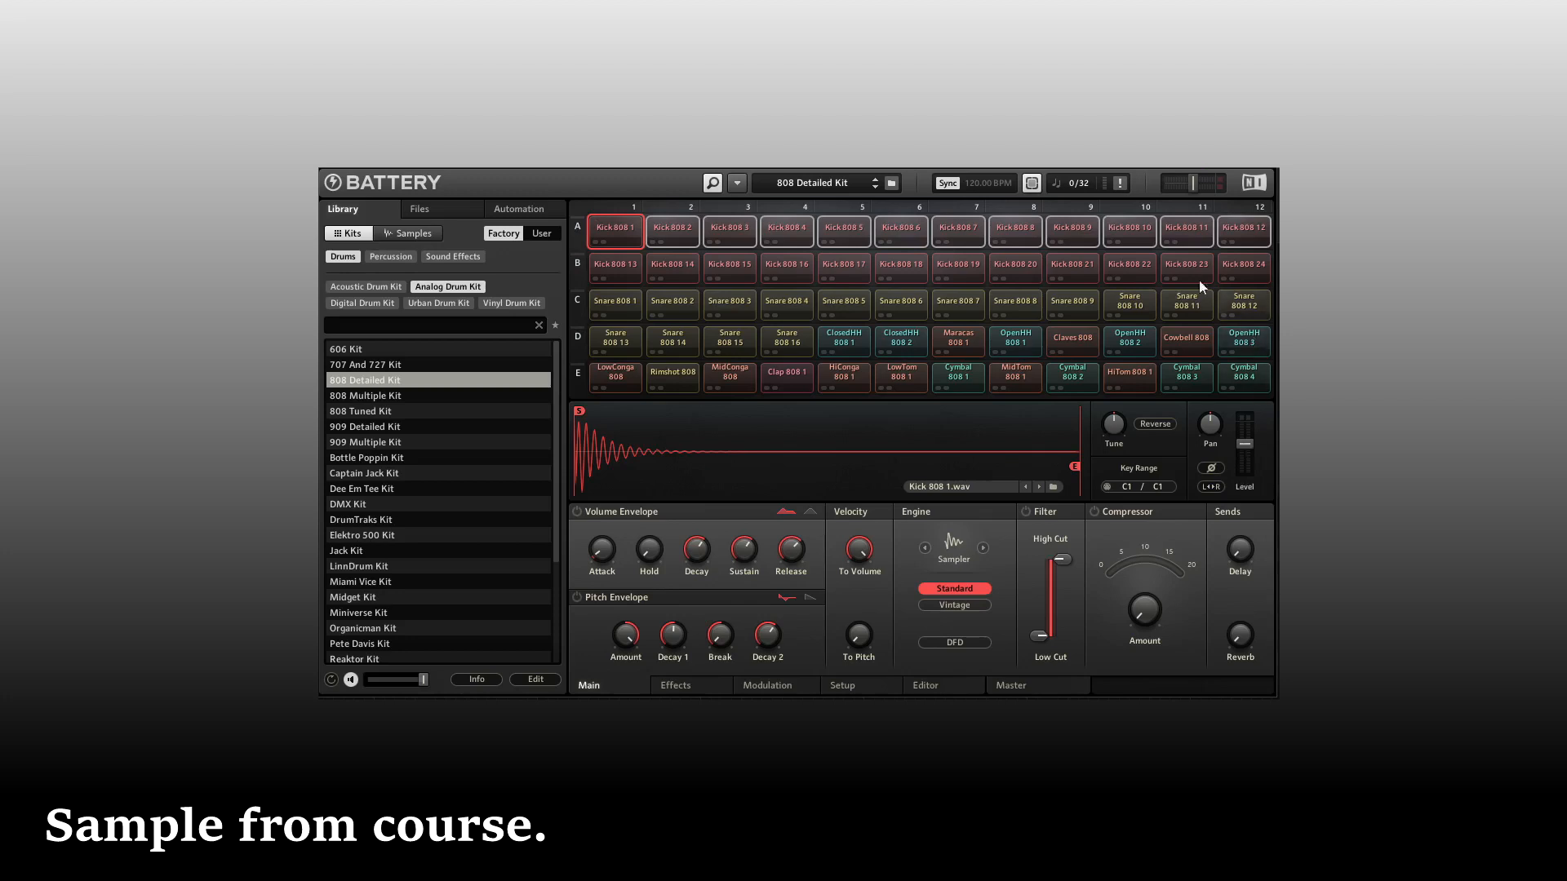
mouse_move(1221, 247)
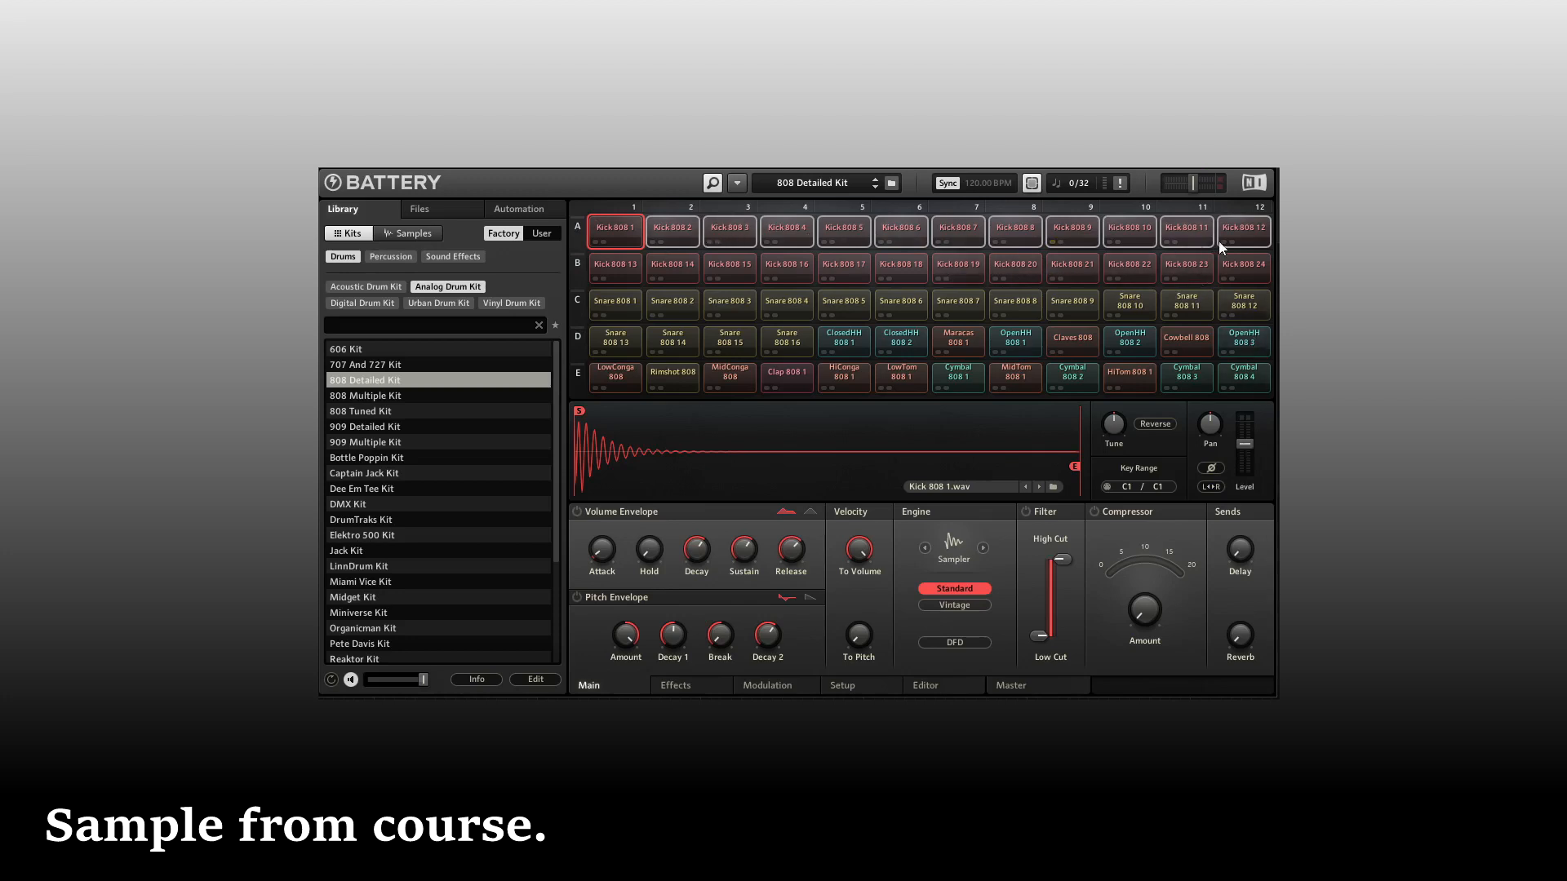
mouse_move(1243, 238)
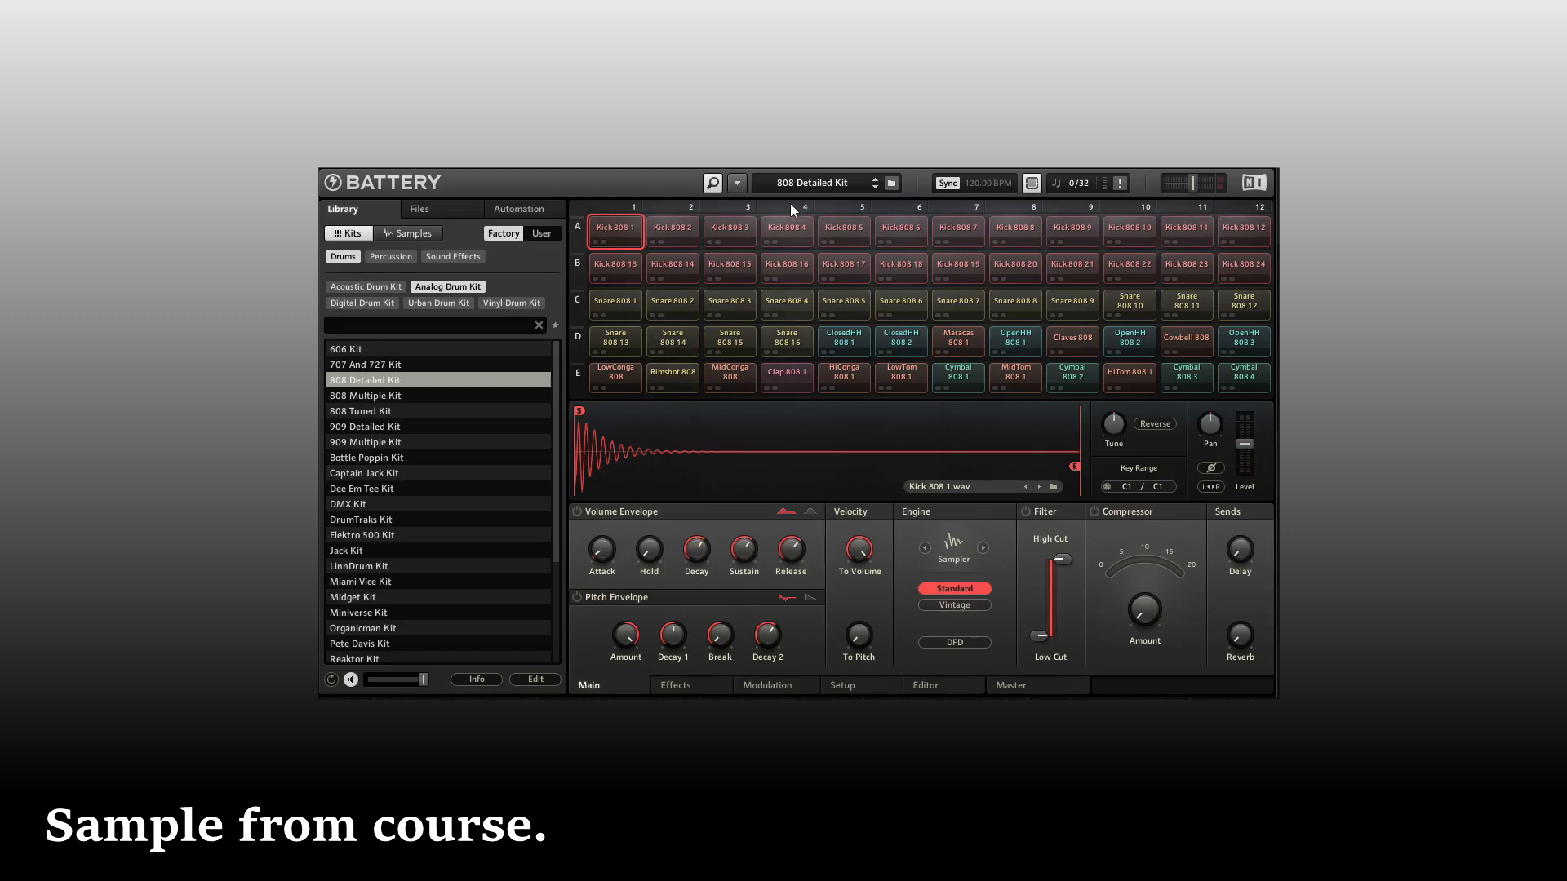
click(785, 229)
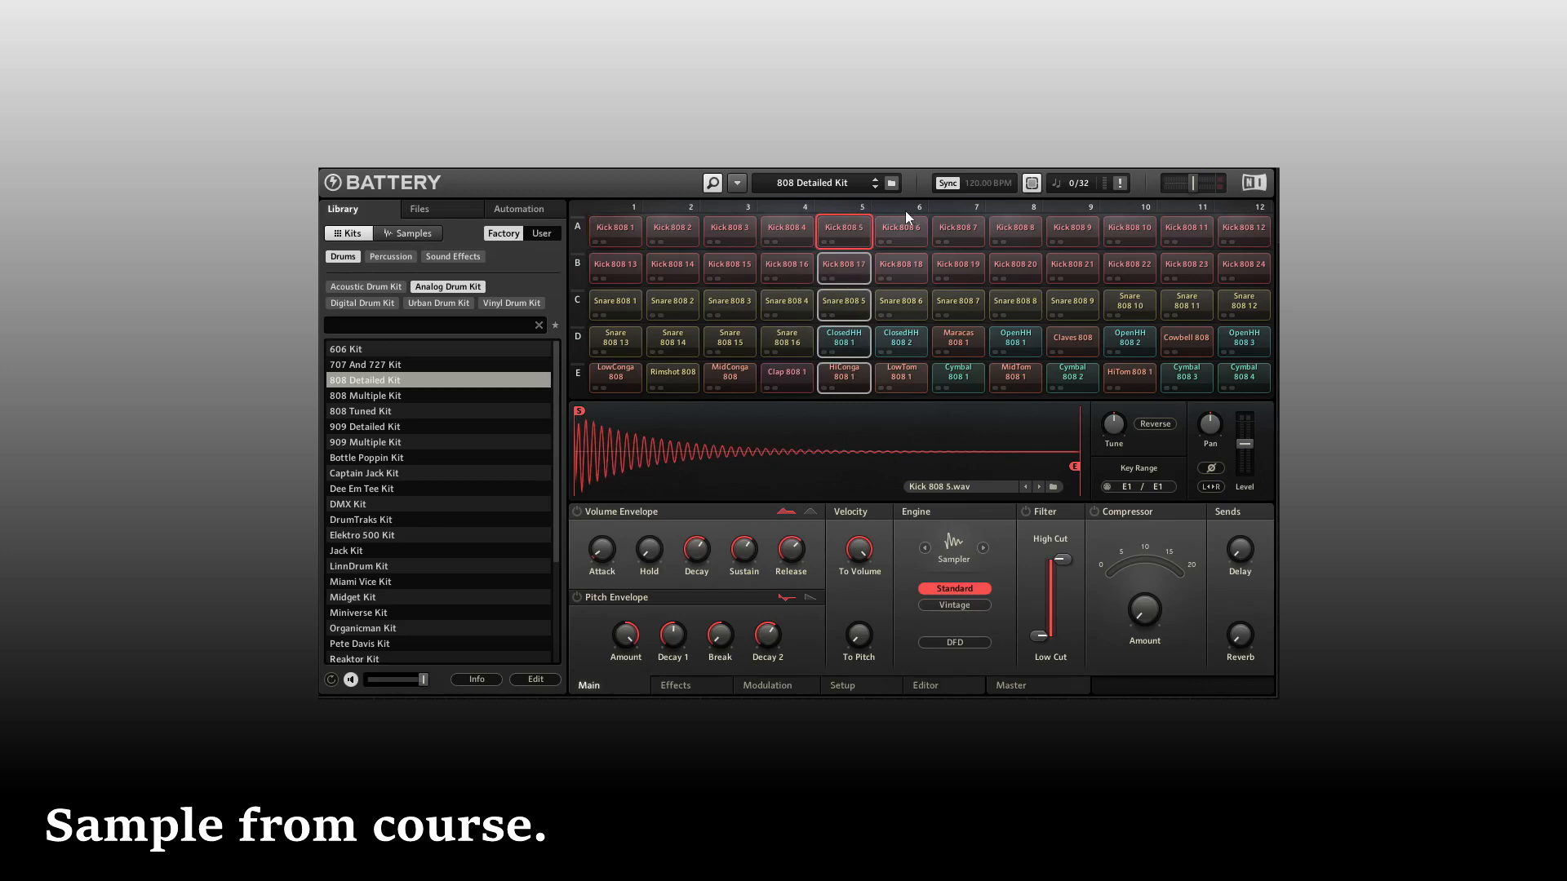
click(615, 229)
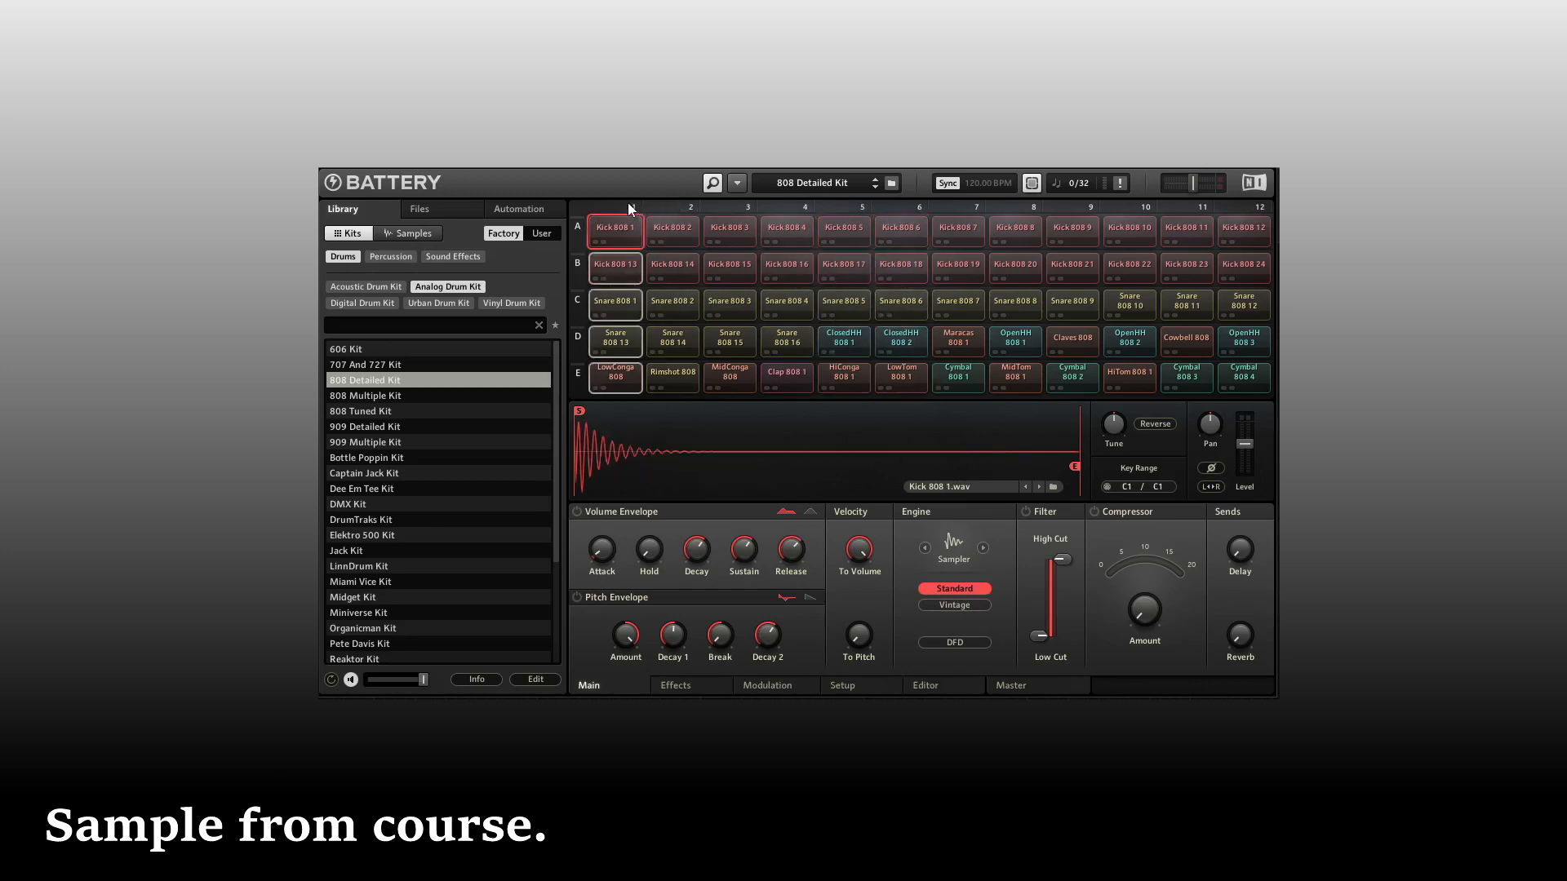
click(616, 377)
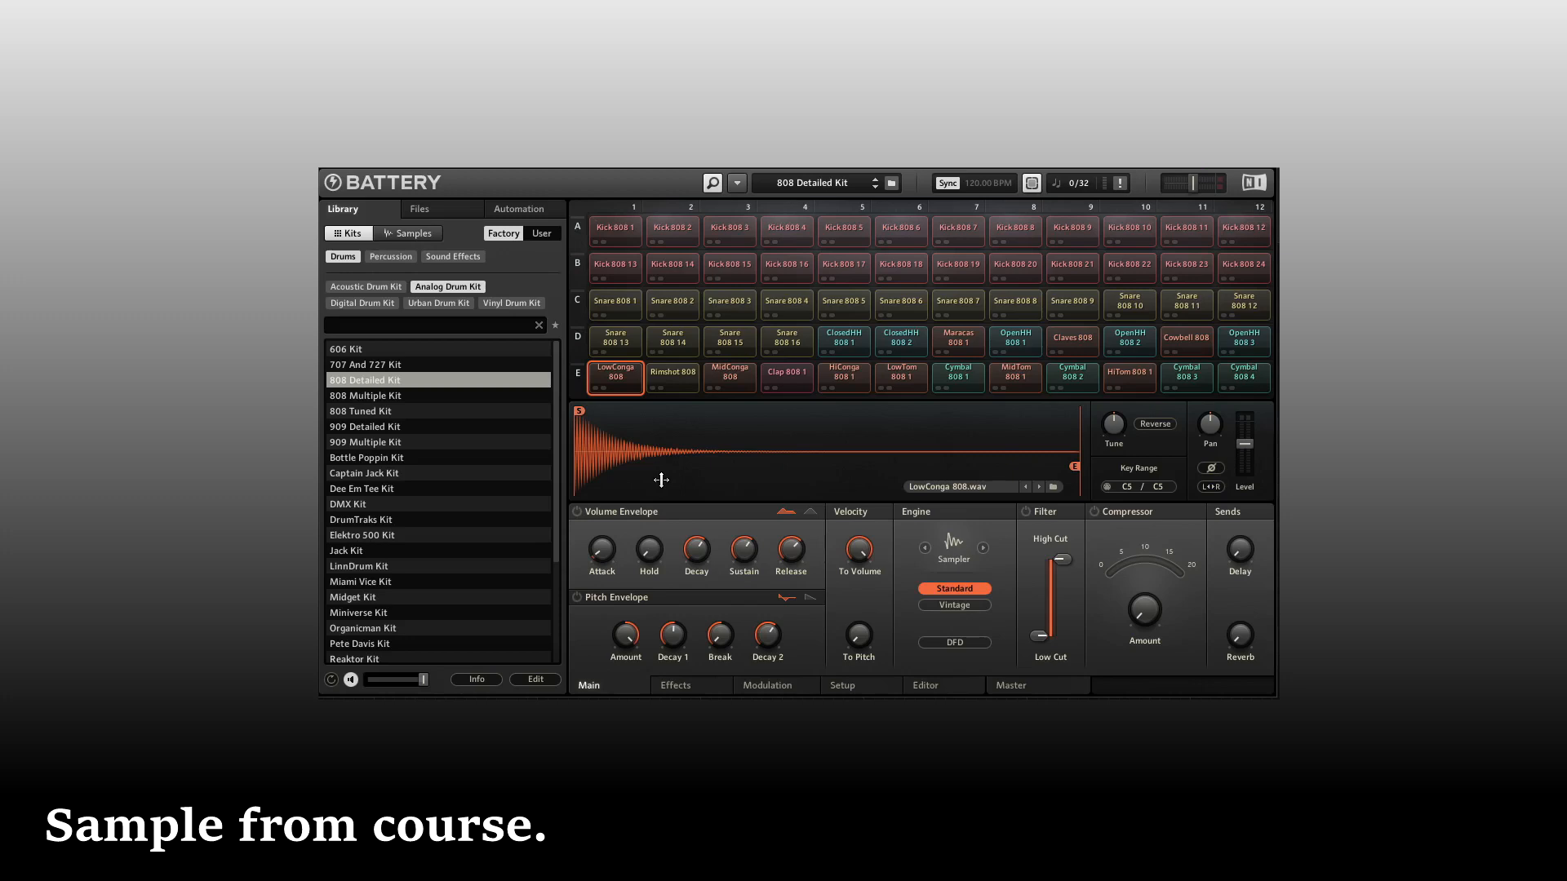
Create a new empty kit via File > New Kit, confirming replacement of the 808 Detailed Kit.
click(738, 183)
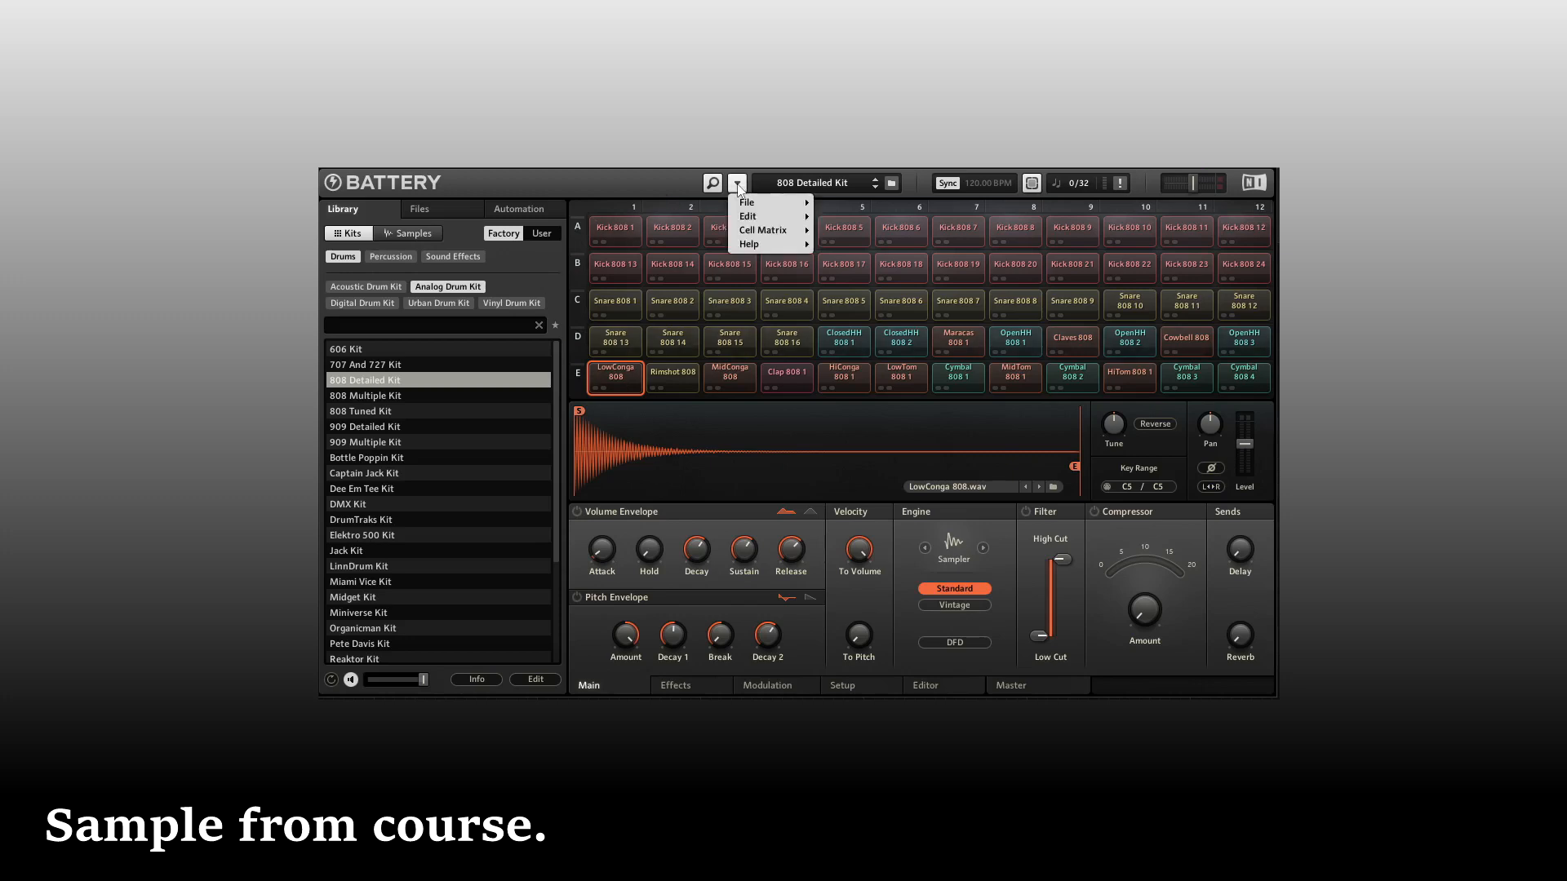
click(746, 202)
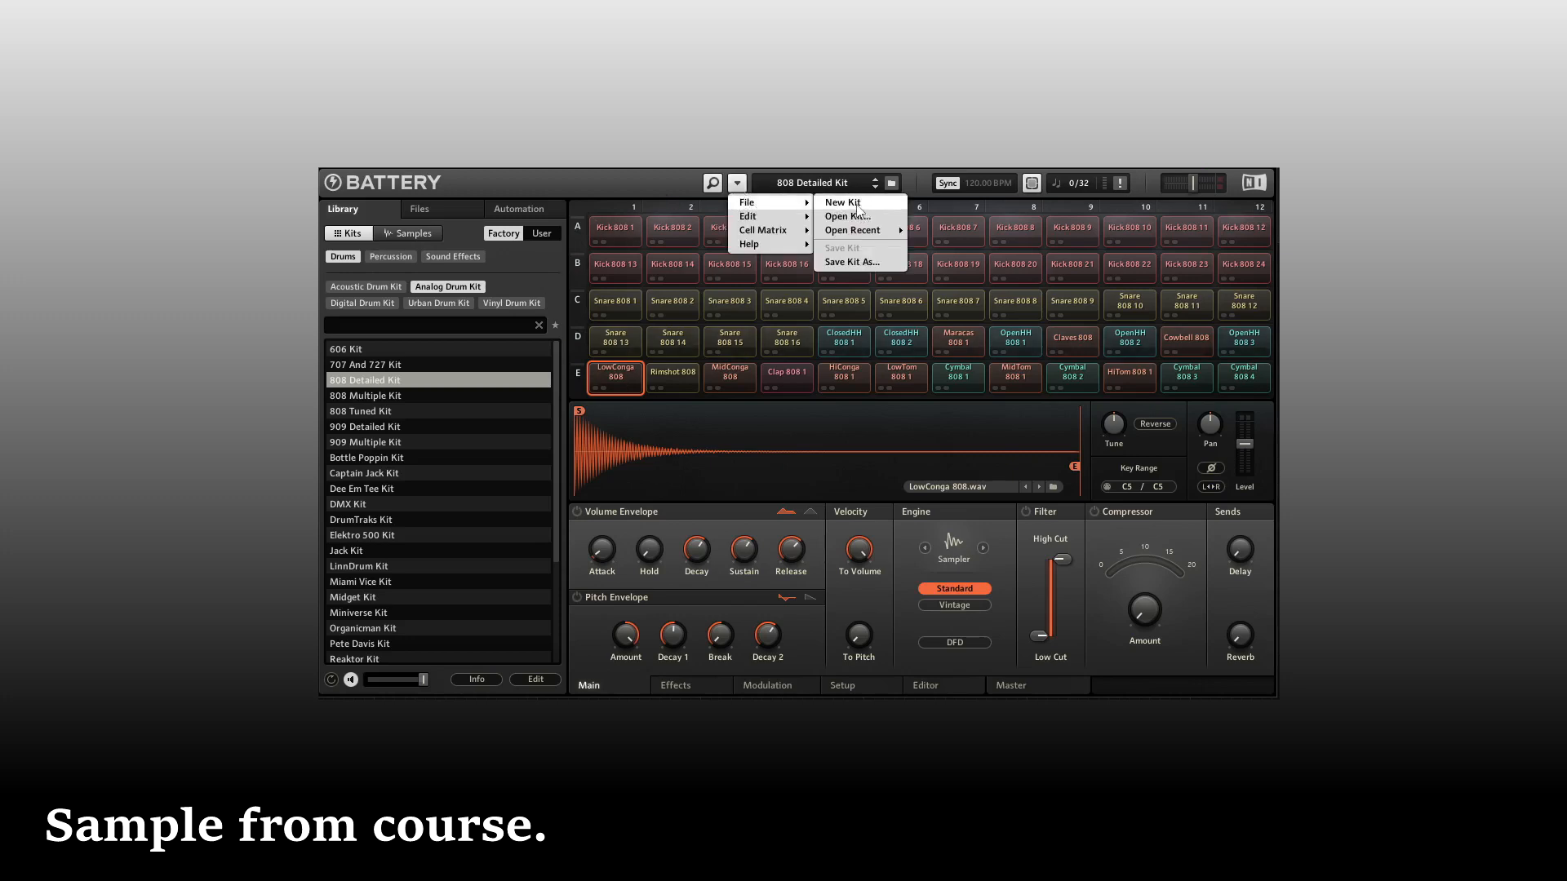
click(840, 202)
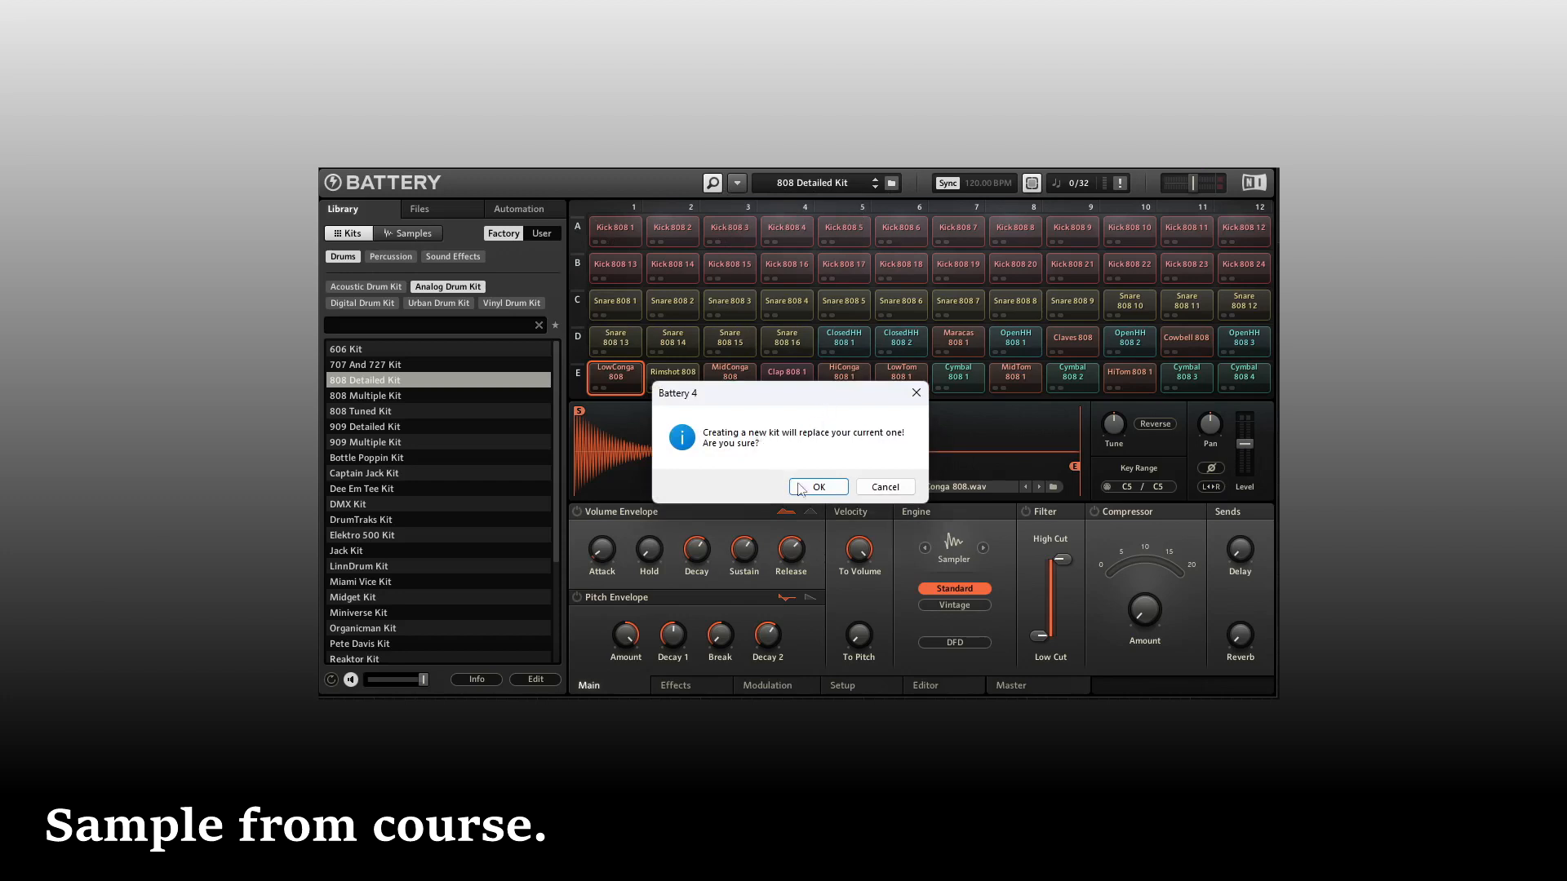
click(816, 486)
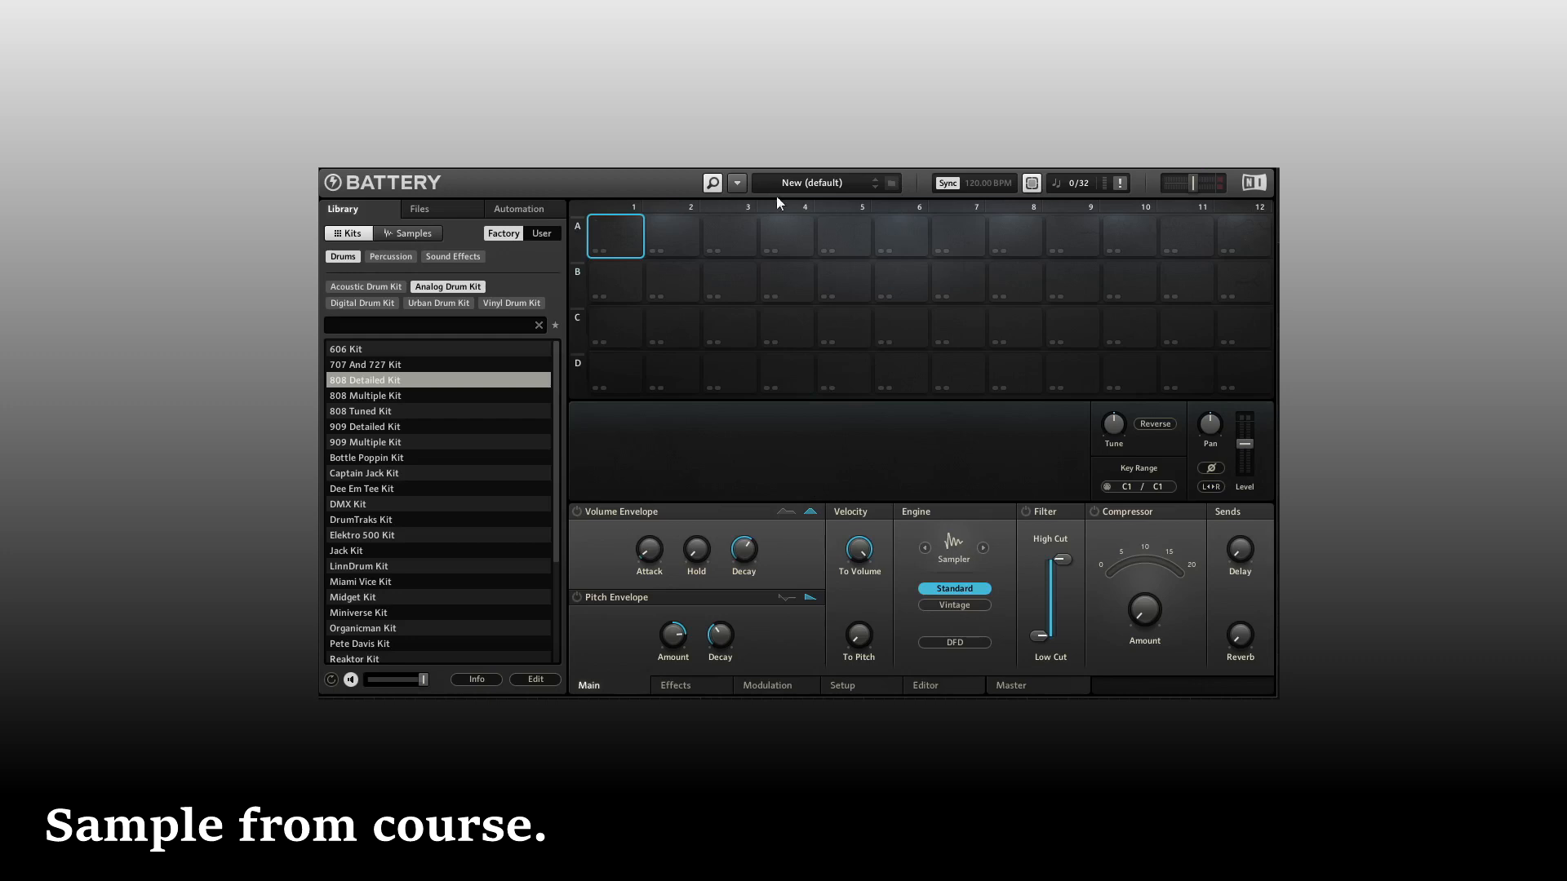
Set the cell matrix size to 4x4 and browse to the Desktop folder in the Files tab.
click(736, 181)
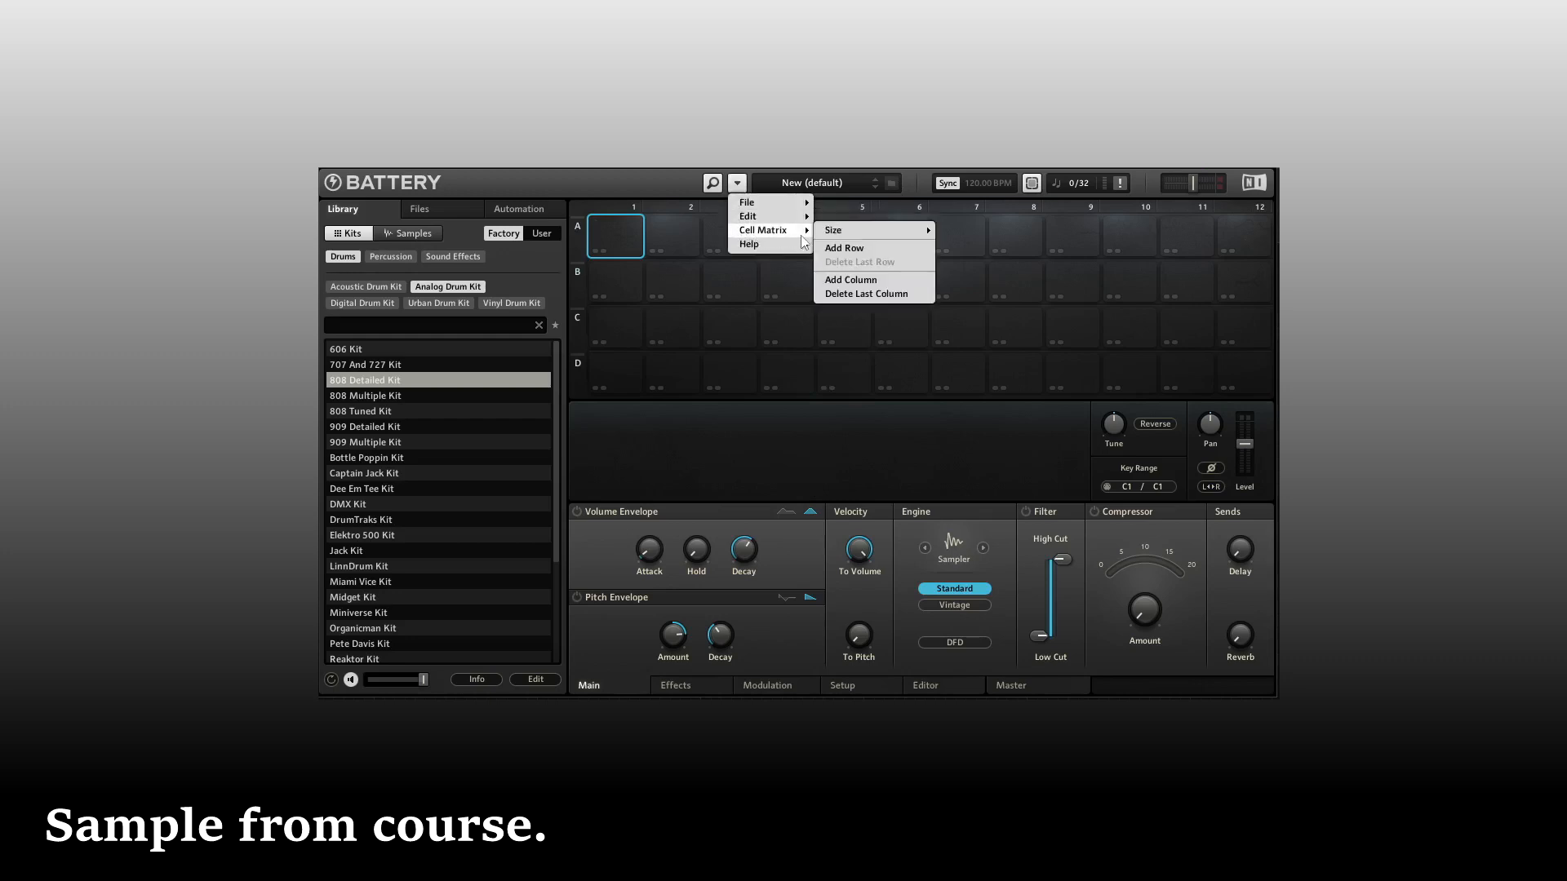
click(865, 293)
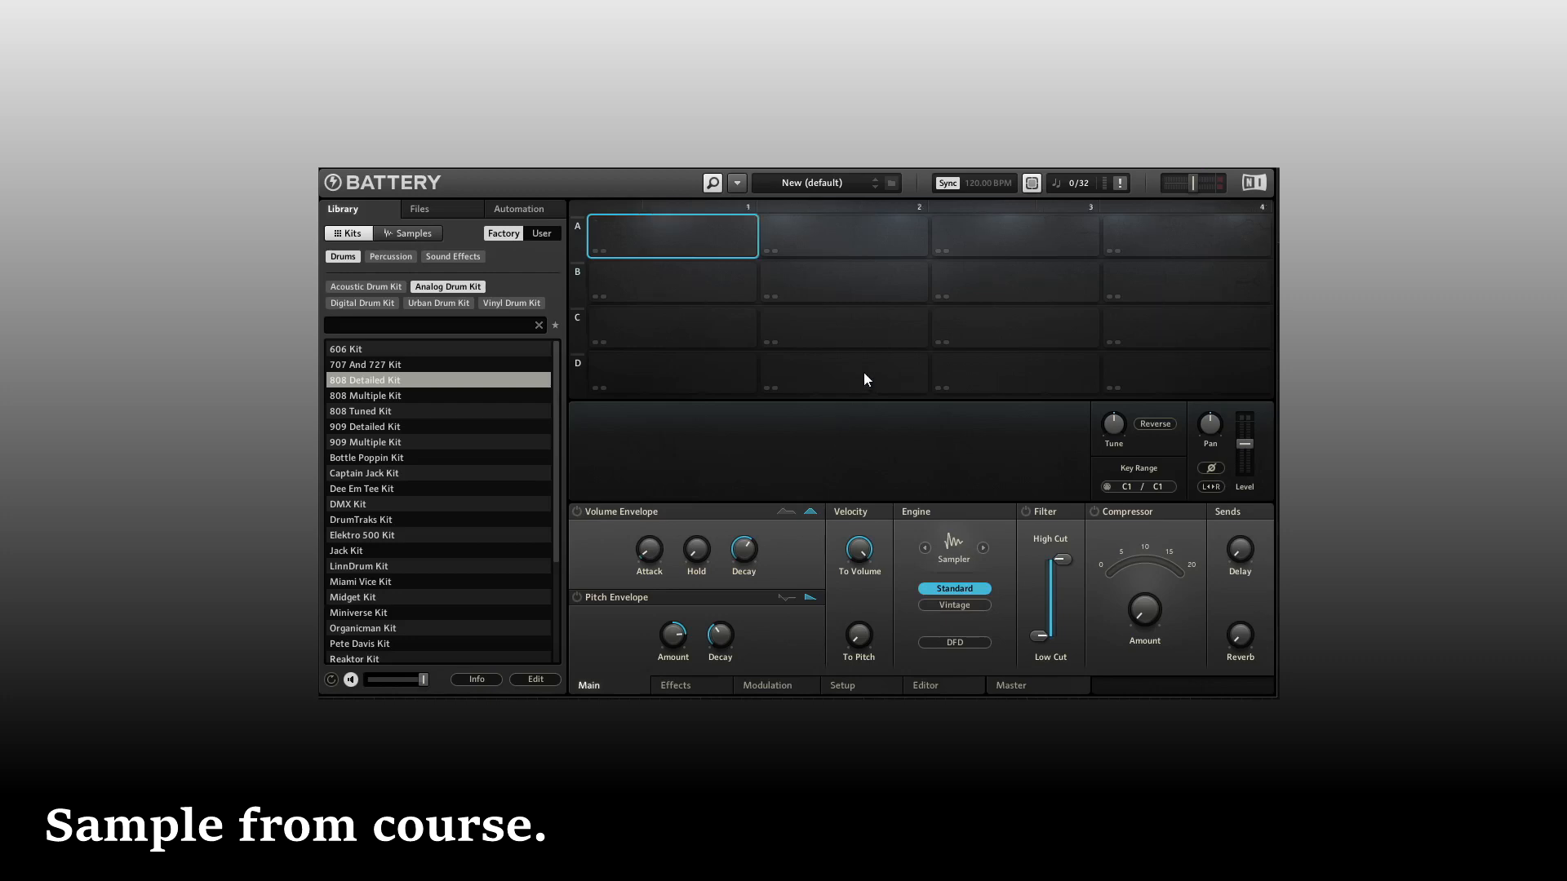
click(419, 209)
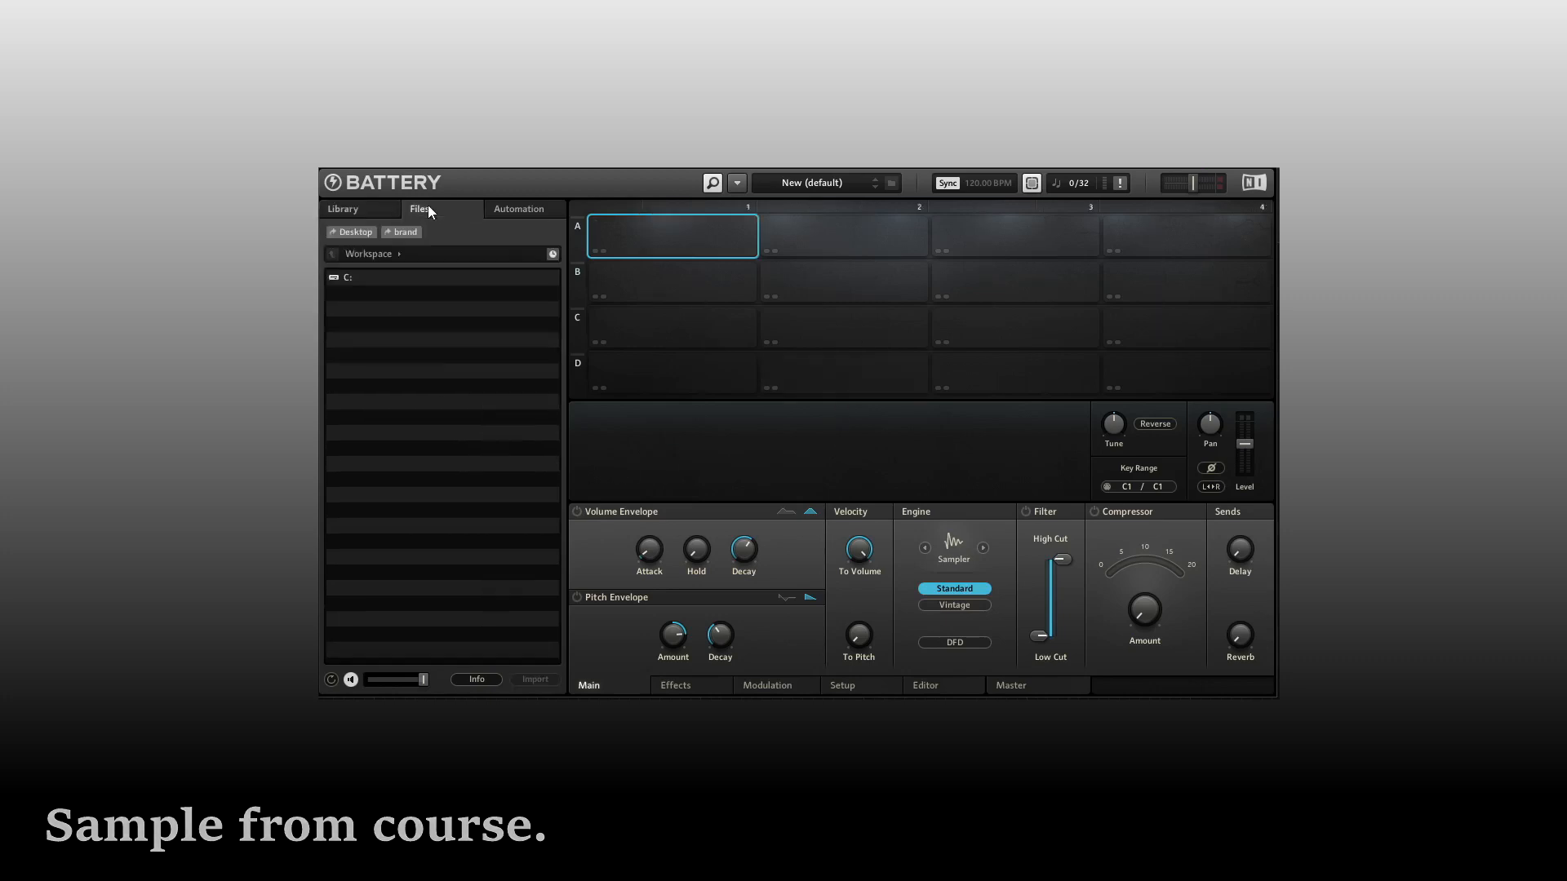
click(356, 232)
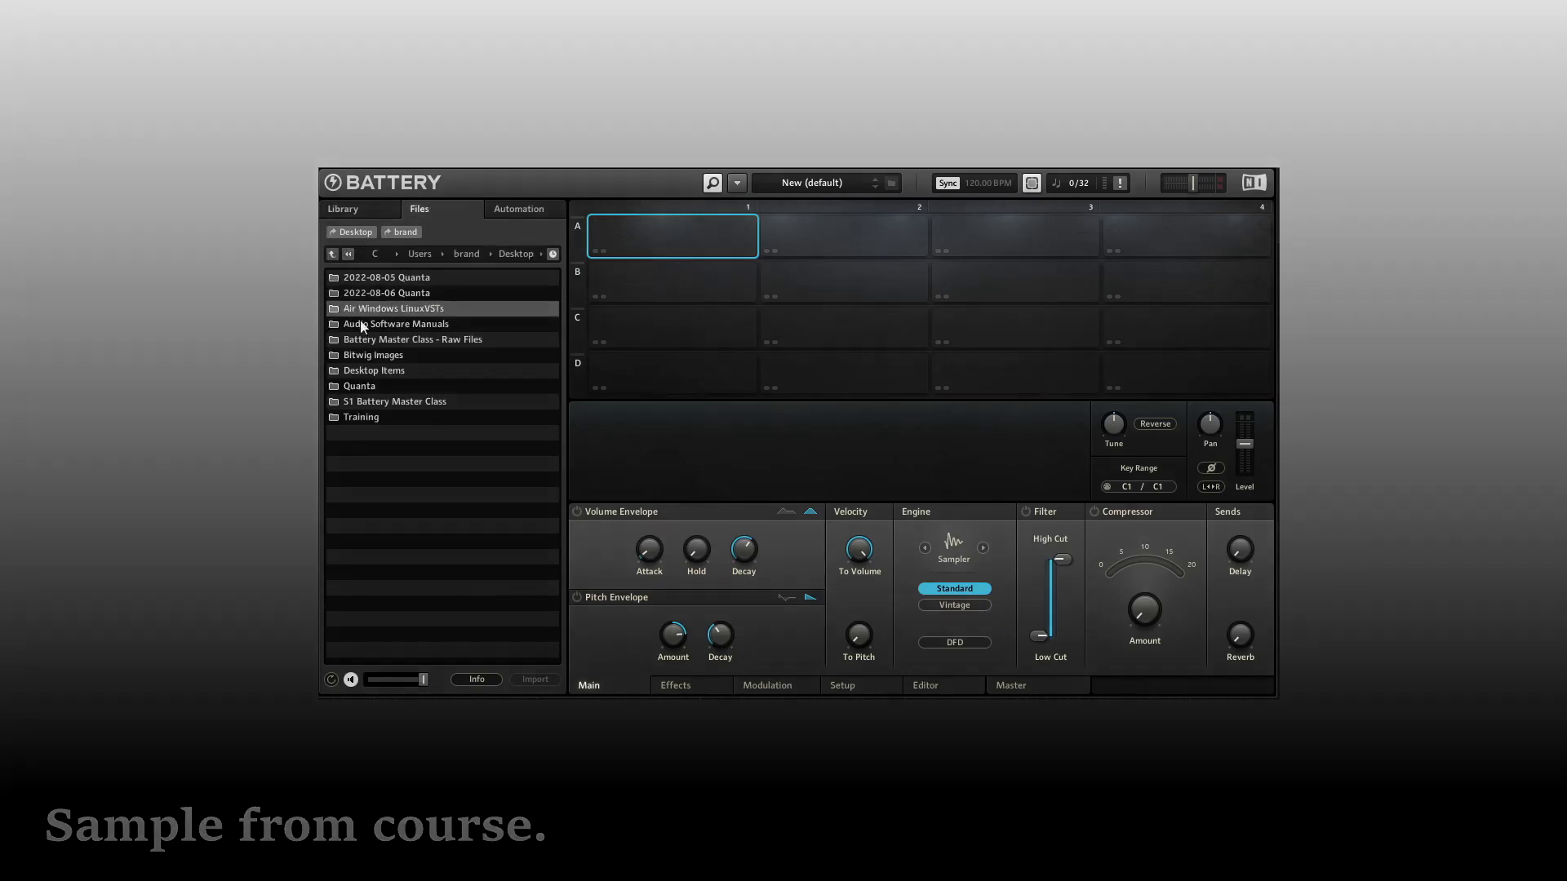